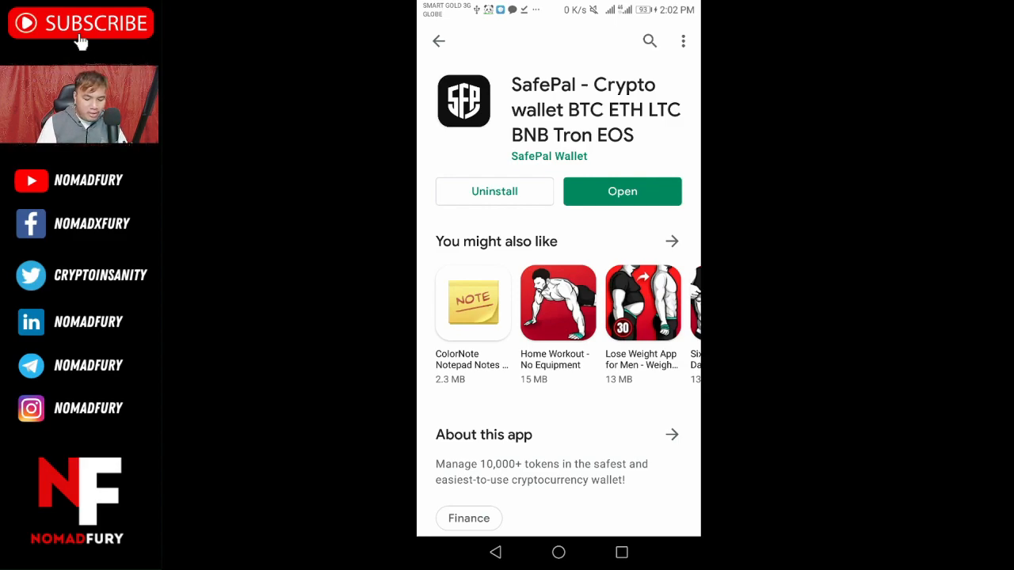
# Launch the installed SafePal app and choose the Software Wallet option
pyautogui.click(621, 190)
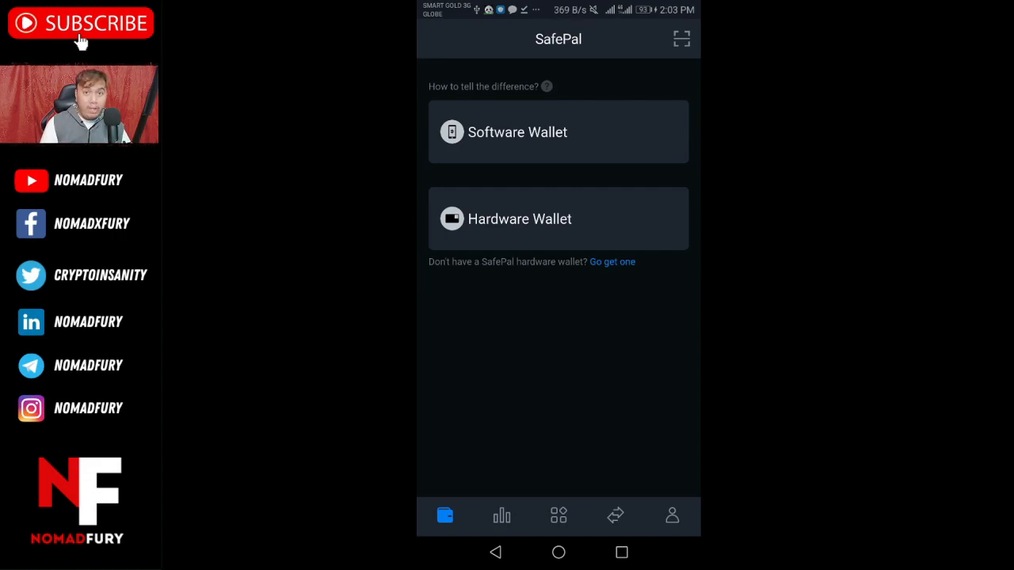
pyautogui.click(557, 131)
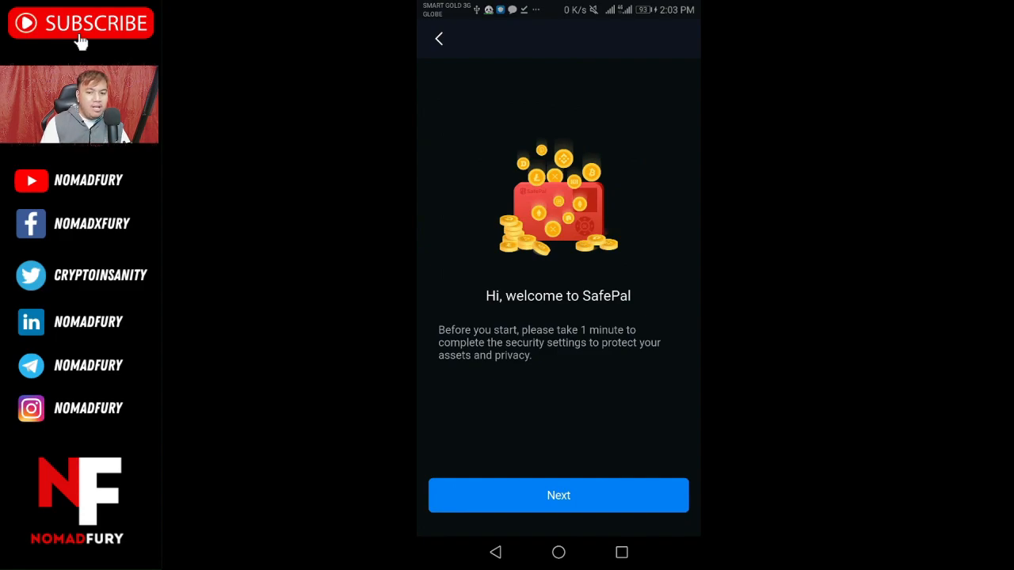
# Move past the welcome screen, submit the new security password and pass the fingerprint step
pyautogui.click(557, 495)
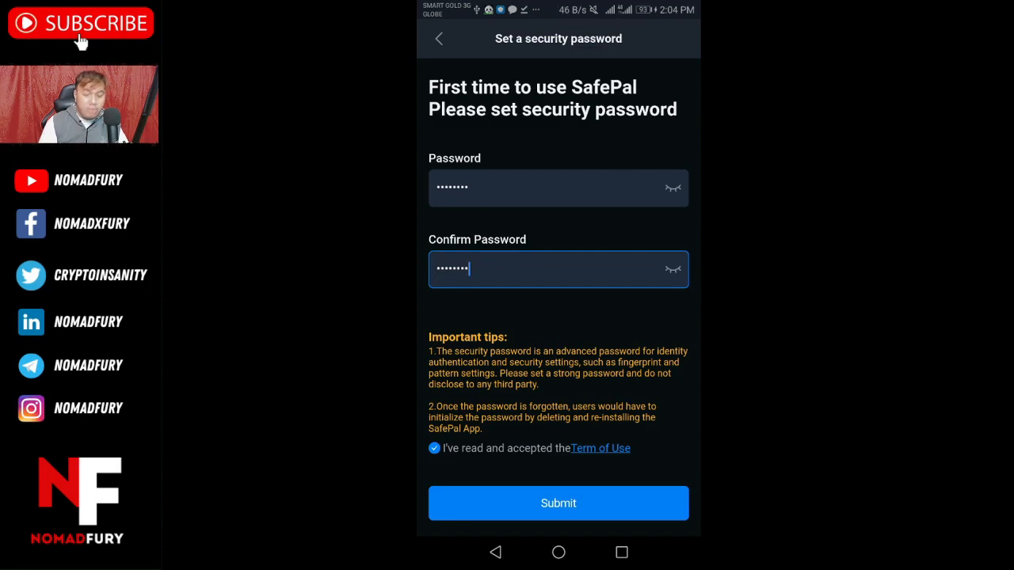
pyautogui.click(558, 504)
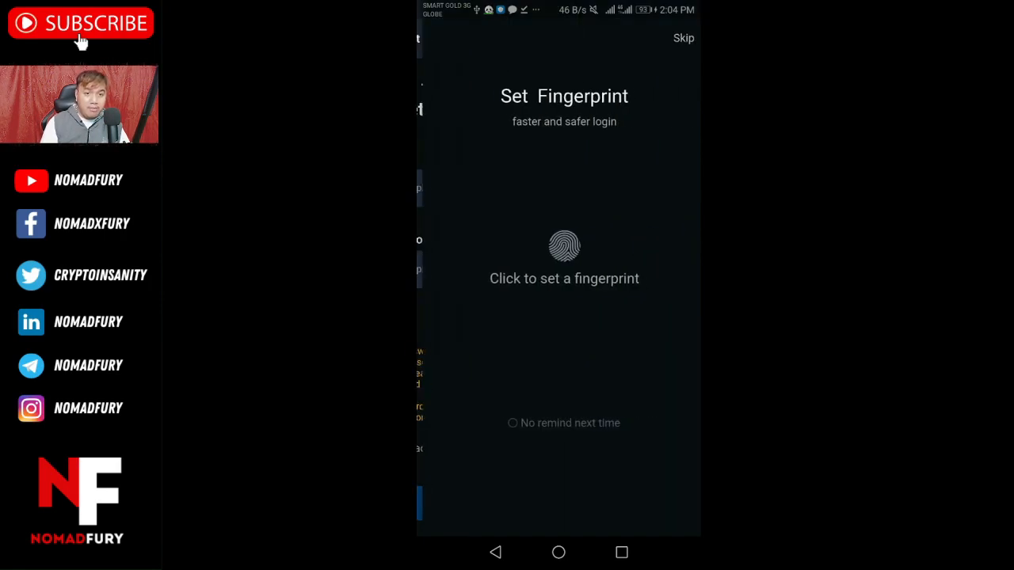
pyautogui.click(564, 247)
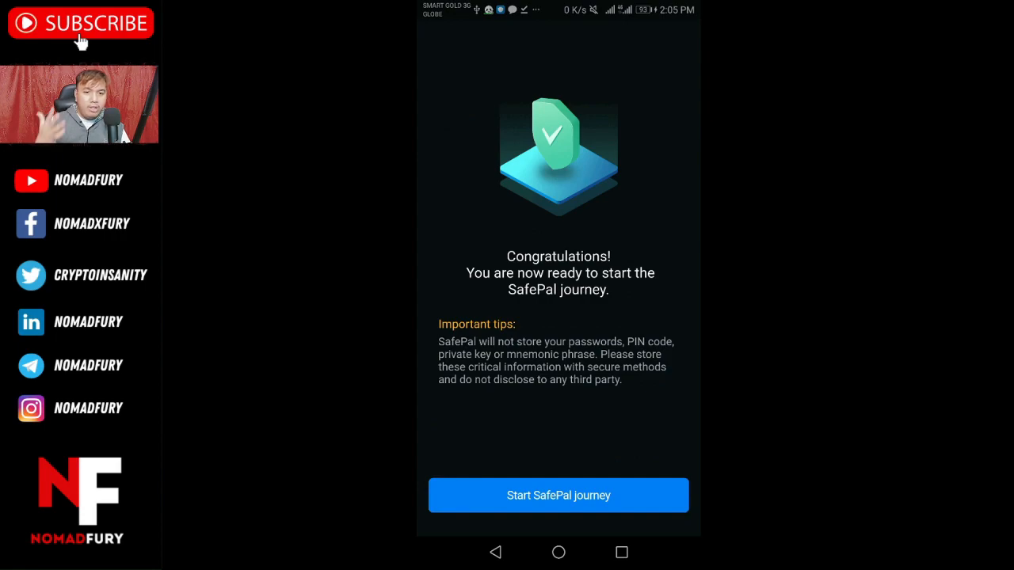
# Begin a new software wallet named 'Demo' with the Passphrase option turned on
pyautogui.click(557, 494)
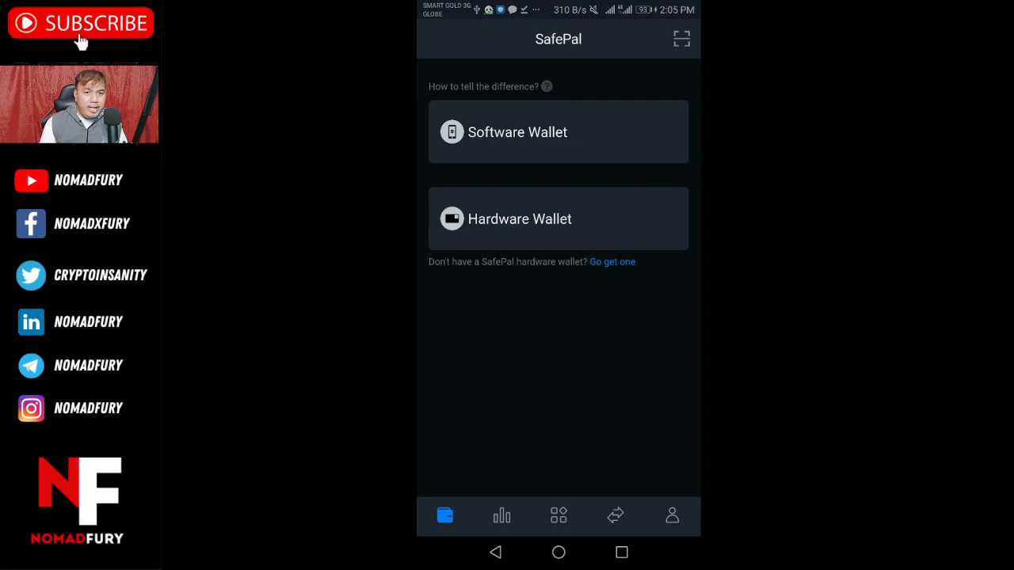
pyautogui.click(558, 131)
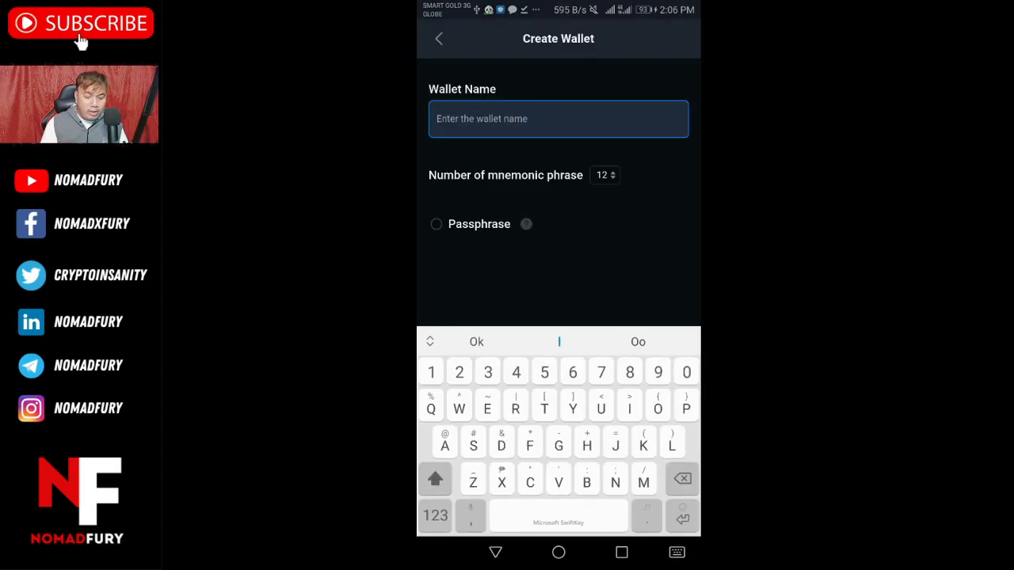
pyautogui.write('Demo')
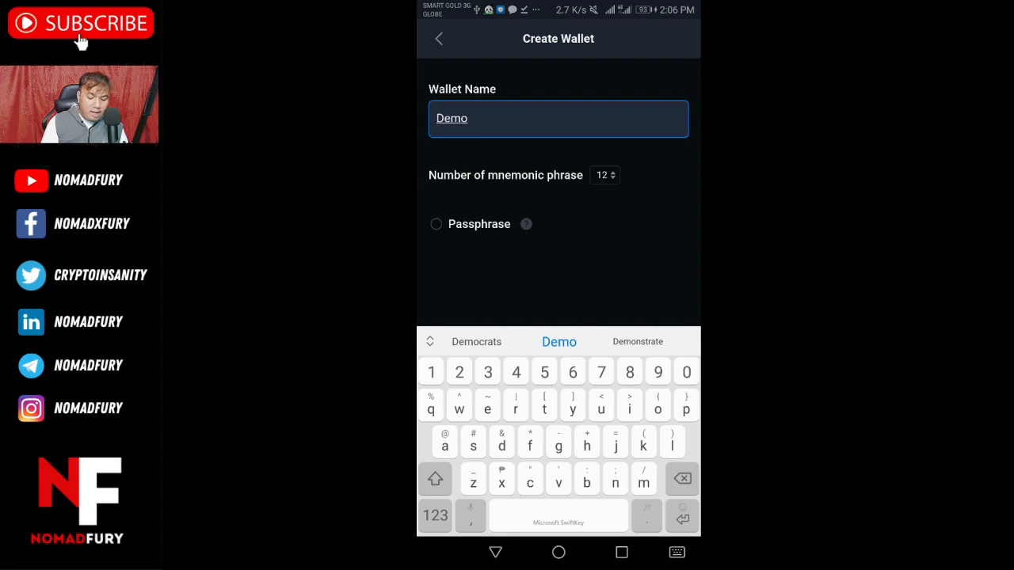
pyautogui.click(436, 225)
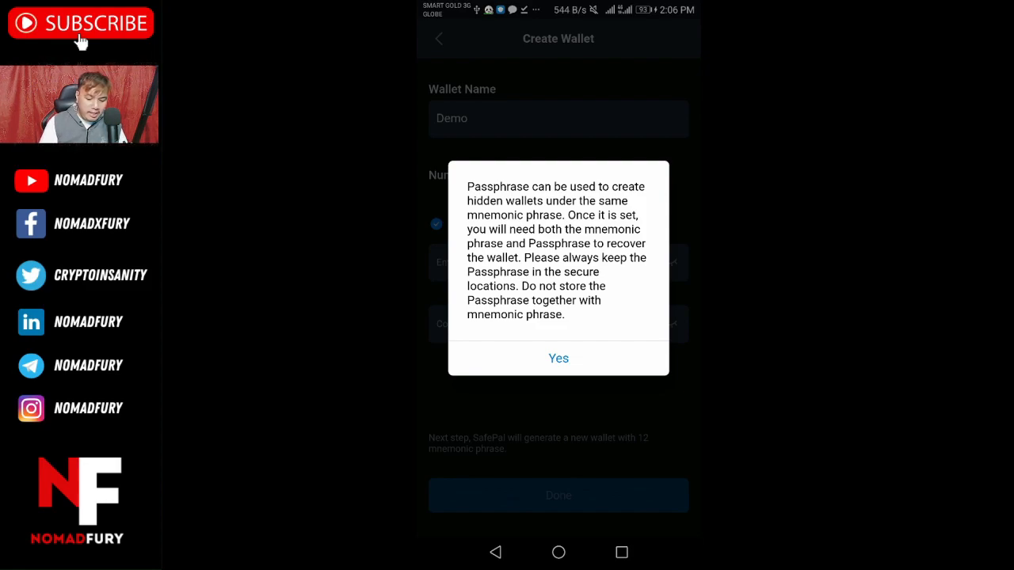
# Acknowledge the passphrase warning and start using the newly created Demo wallet
pyautogui.click(558, 358)
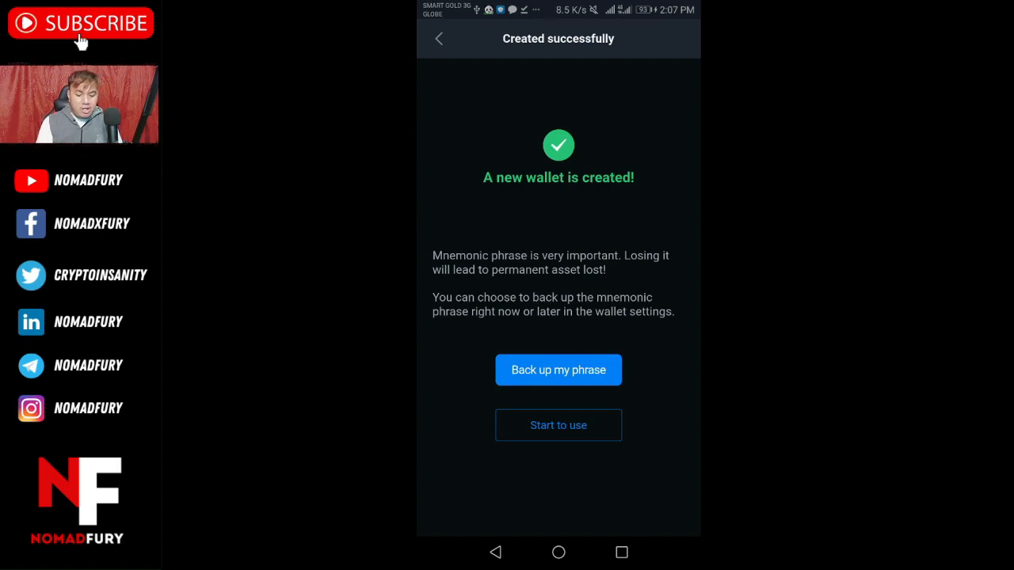
pyautogui.click(558, 425)
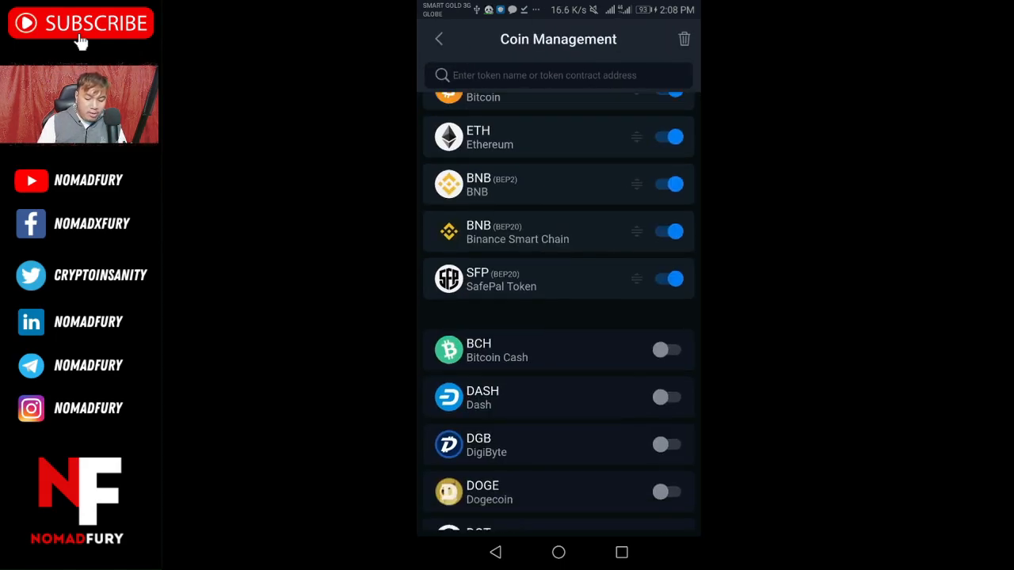
# Enable extra coins such as DOT, DOGE and ONE and add them to the Demo wallet
pyautogui.scroll(-3)
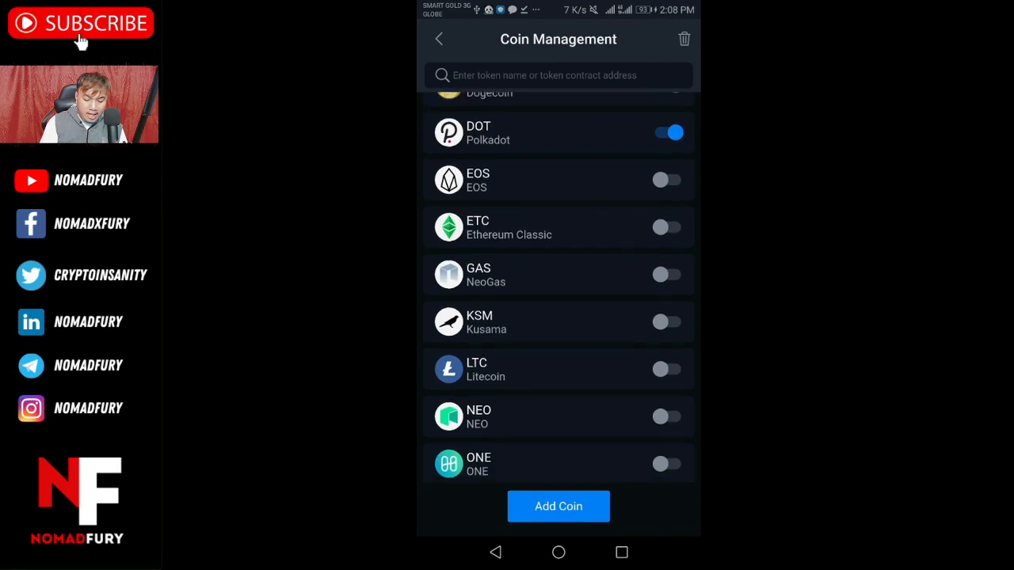
pyautogui.scroll(-3)
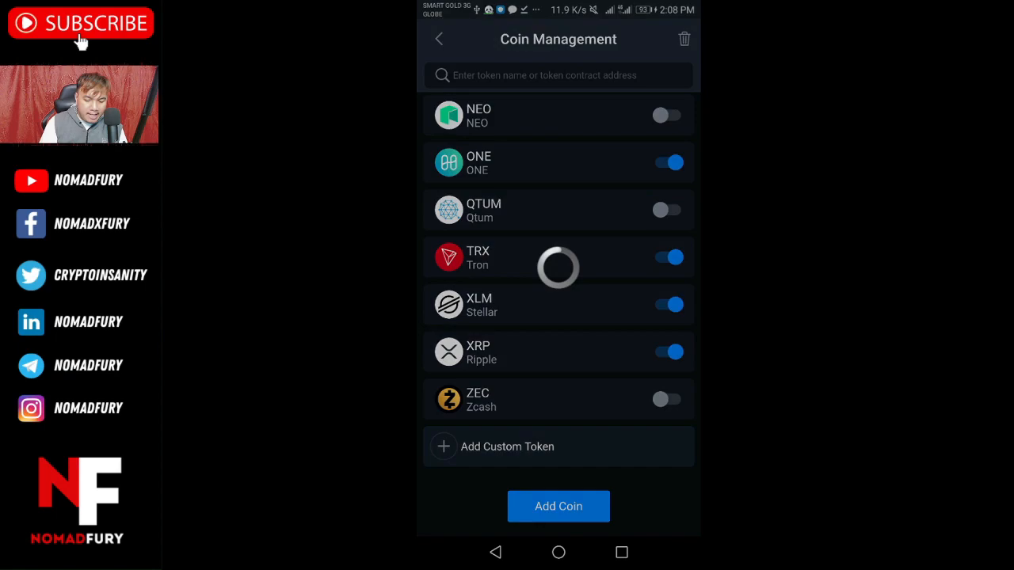
pyautogui.click(439, 38)
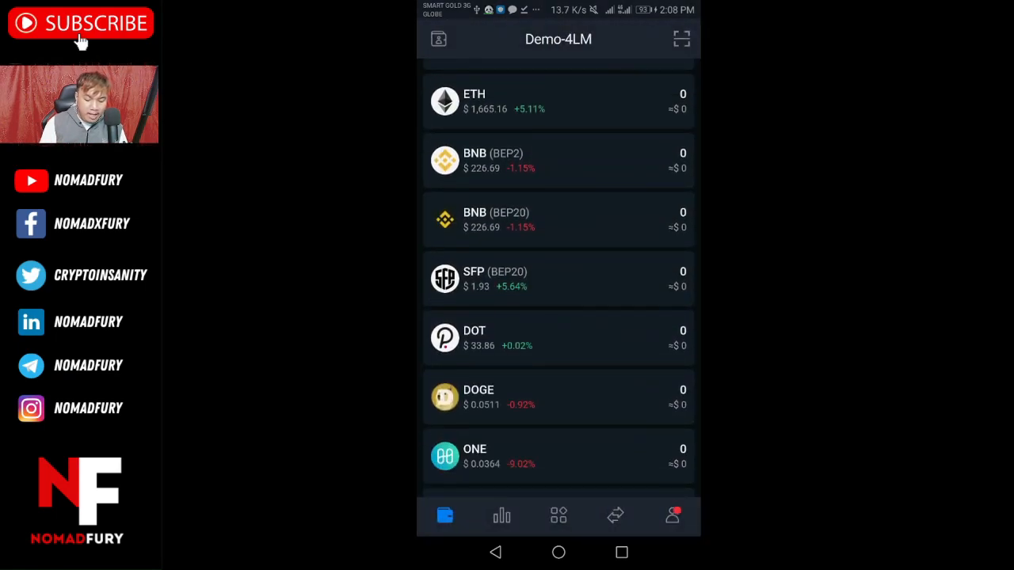
pyautogui.scroll(-3)
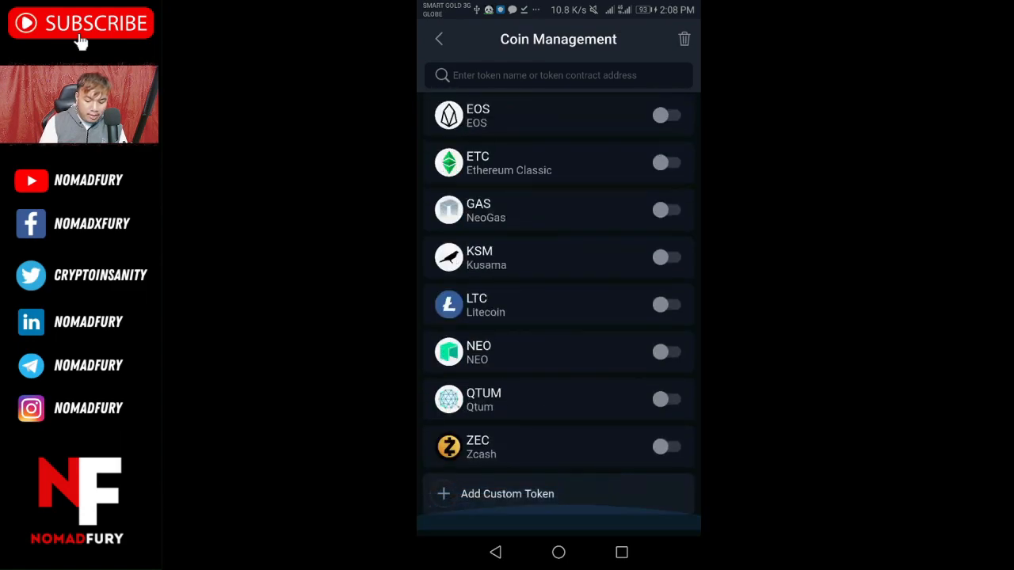
# Look up the POOLZ contract on Etherscan in Chrome and copy its token address
pyautogui.click(507, 494)
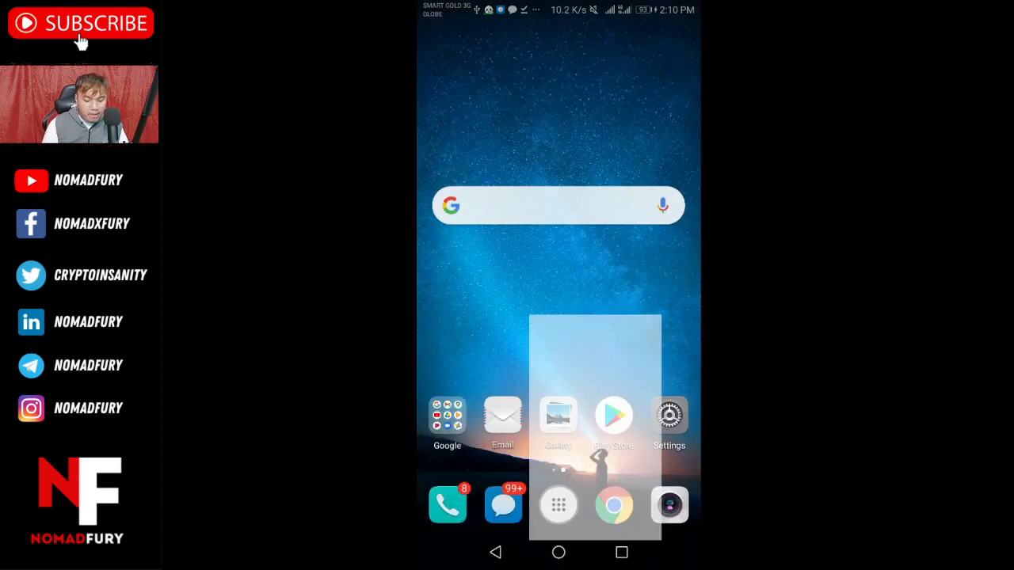
pyautogui.click(614, 504)
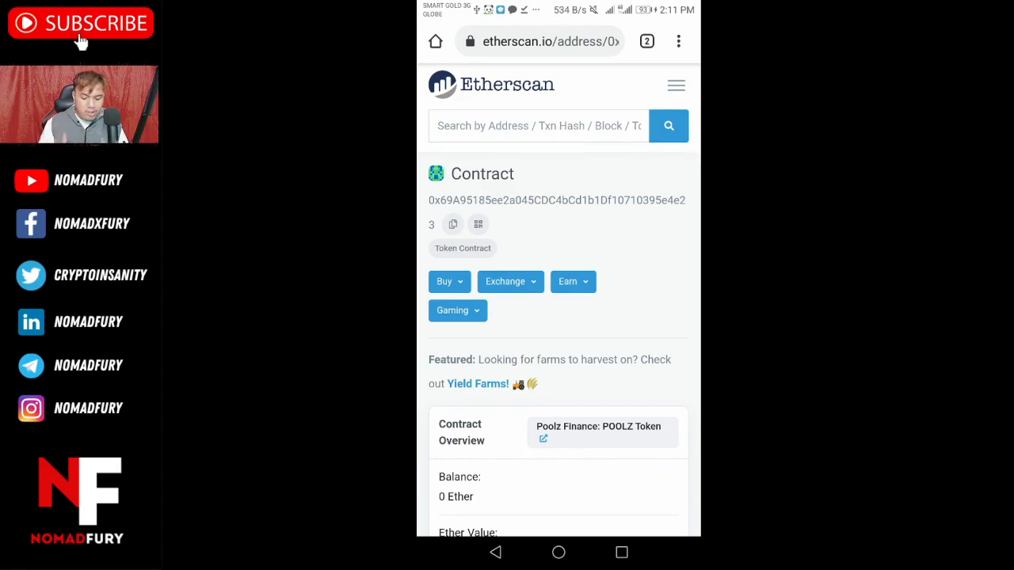
pyautogui.click(453, 224)
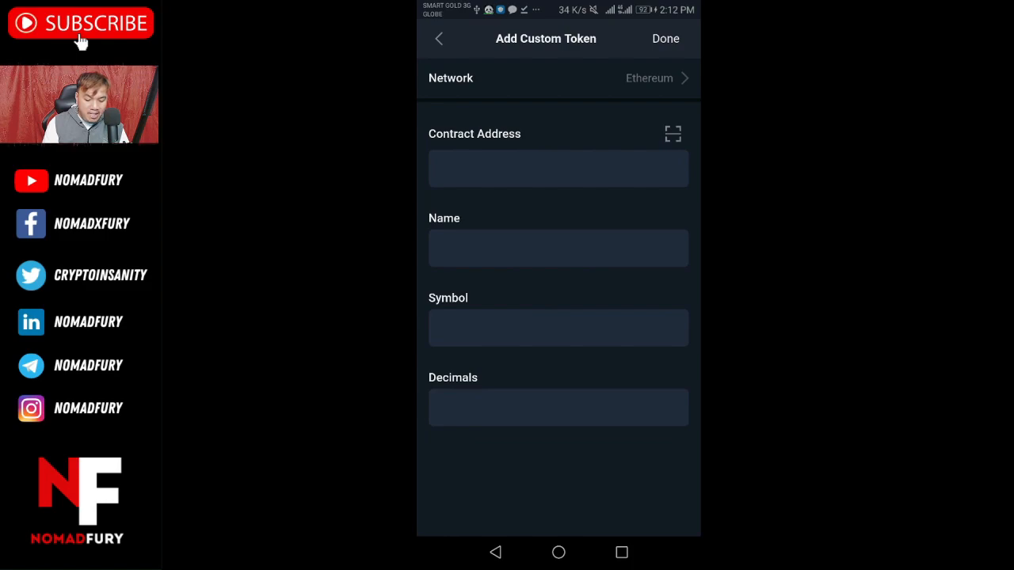
# Add custom token 0x69A95185…4e23 with name and symbol POOLZ and 18 decimals
pyautogui.write('0x69A95185ee2a045CDC4bCd1b1Df10710395e4e23')
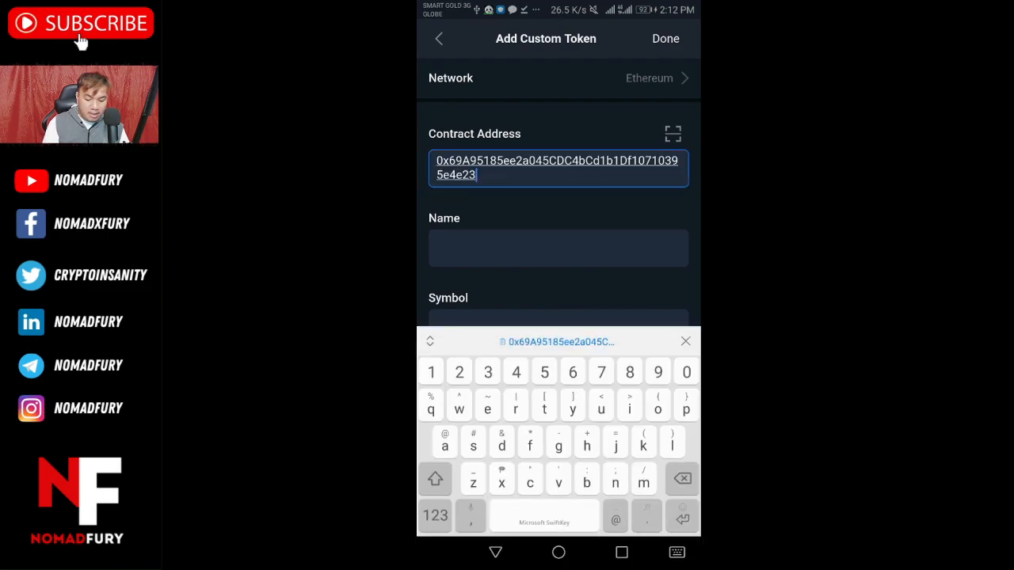
pyautogui.click(684, 342)
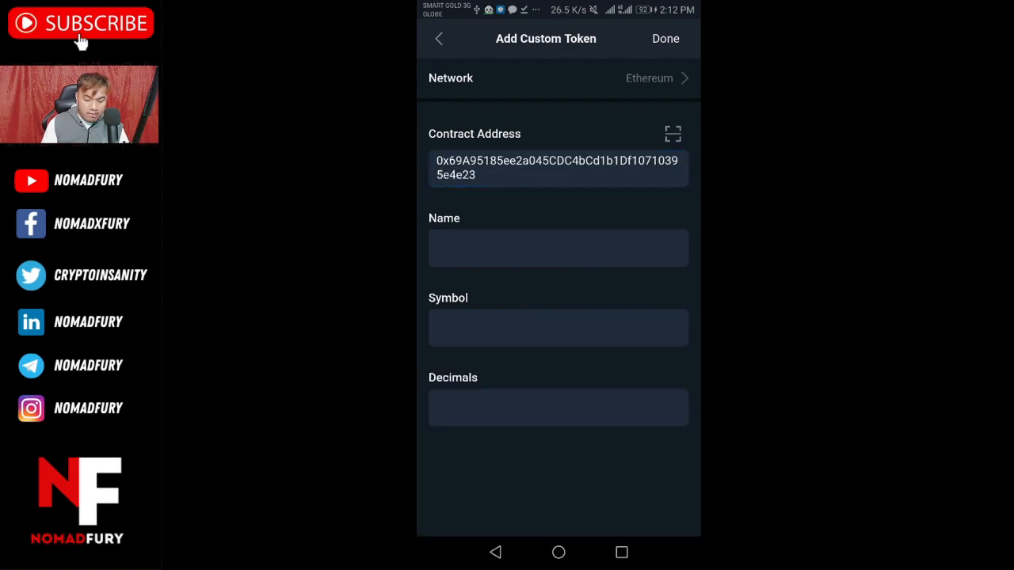
pyautogui.write('P')
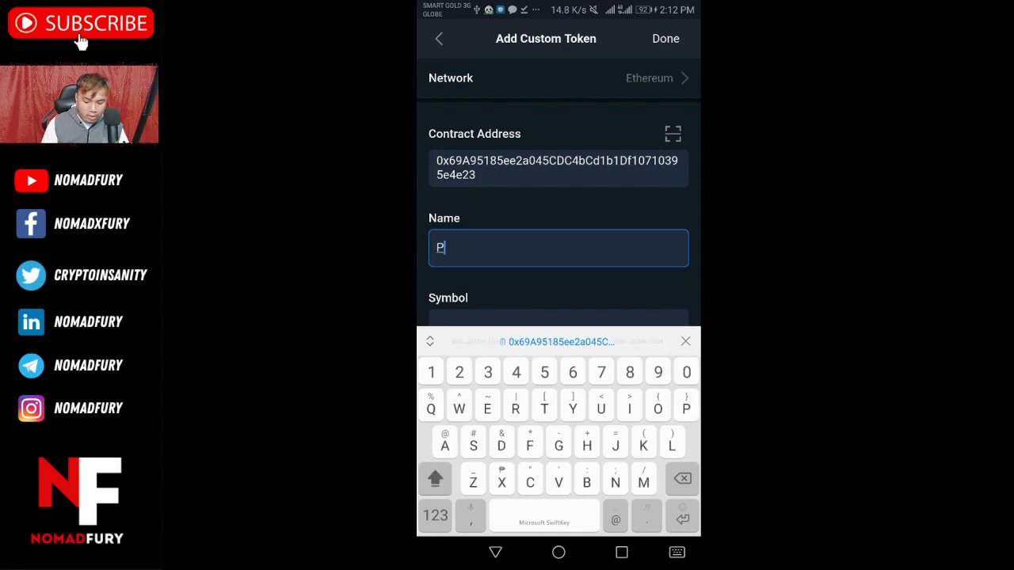
pyautogui.write('OOLZ')
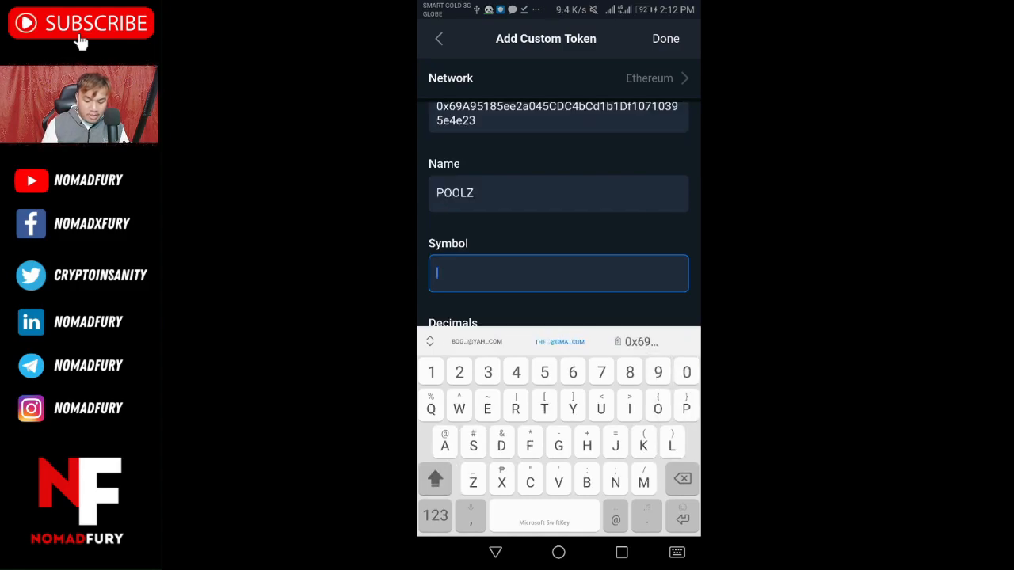
pyautogui.write('POOLZ')
pyautogui.write('1')
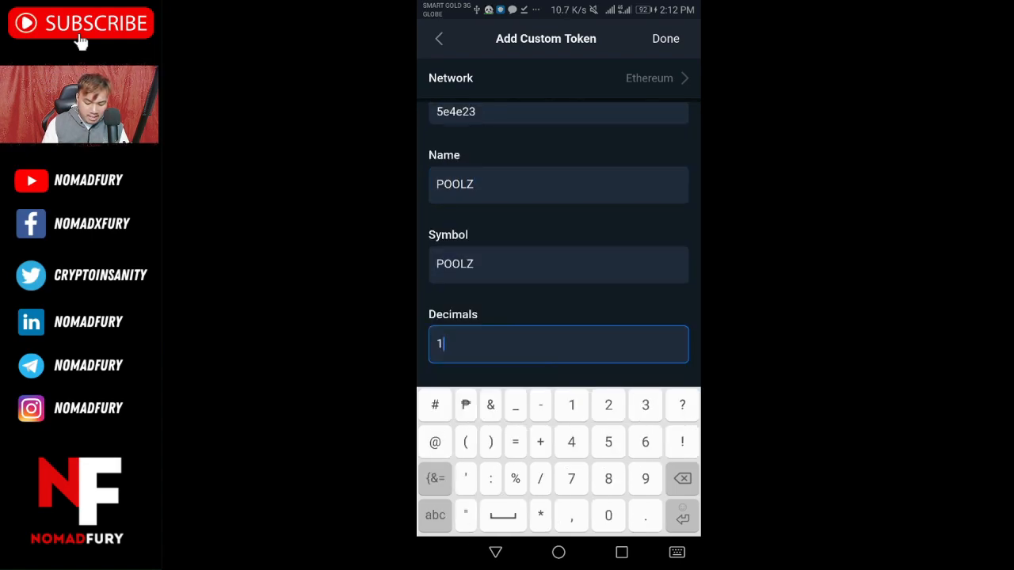
pyautogui.write('8')
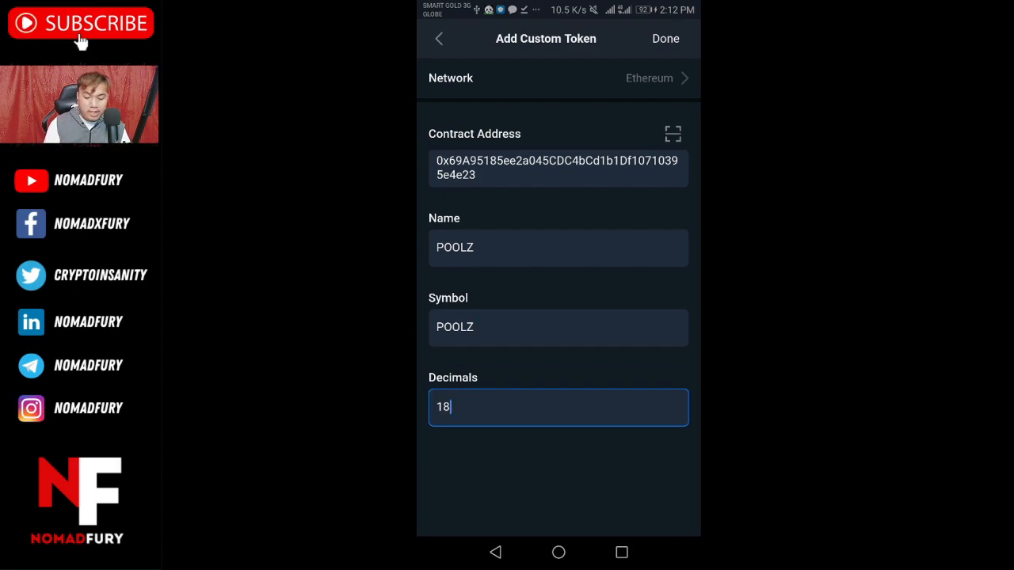
pyautogui.click(665, 38)
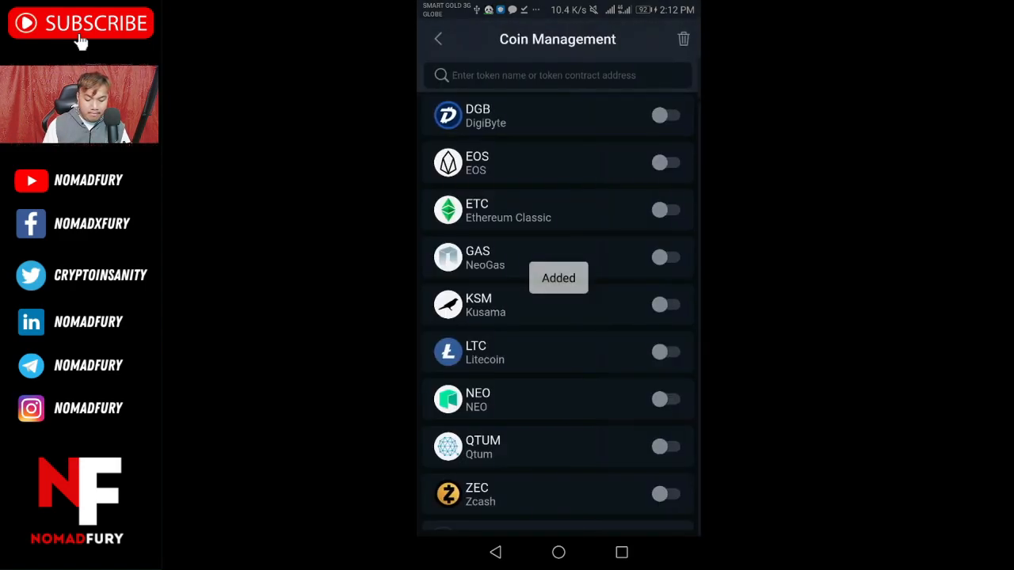
# Check POOLZ (ERC20) is enabled in the coin list and return to the wallet's assets
pyautogui.scroll(-3)
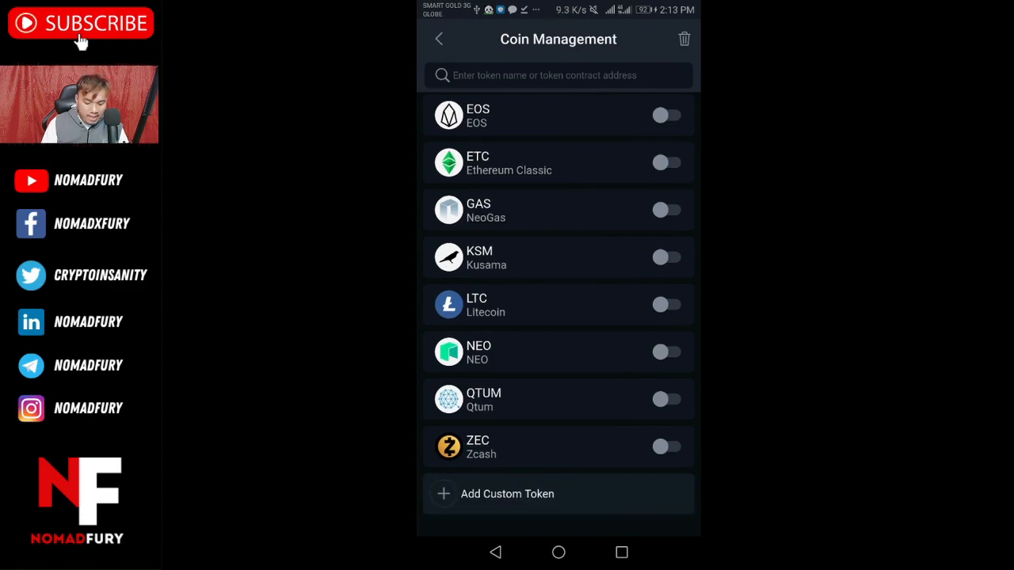
pyautogui.scroll(-3)
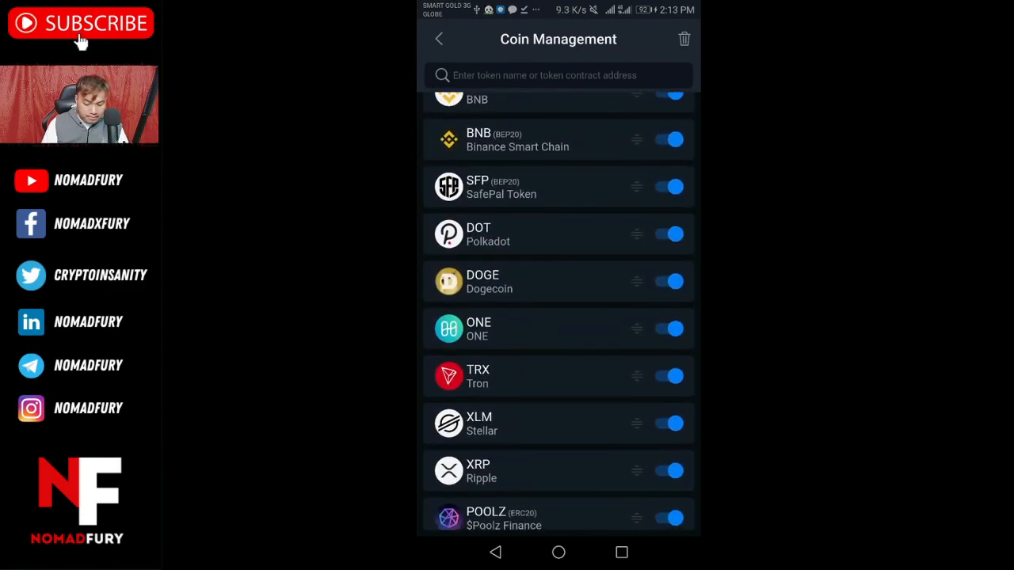
pyautogui.scroll(-3)
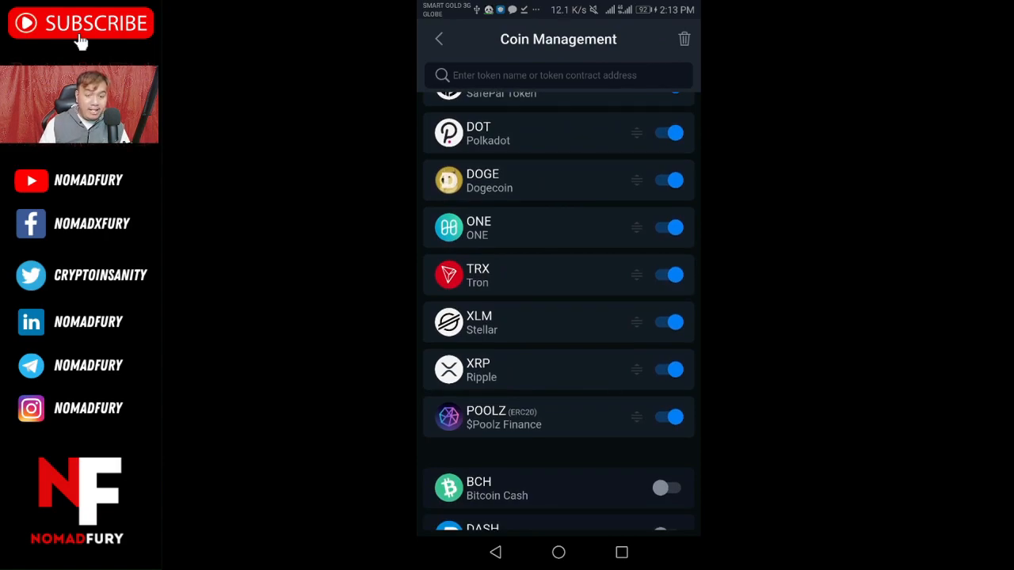
pyautogui.click(437, 38)
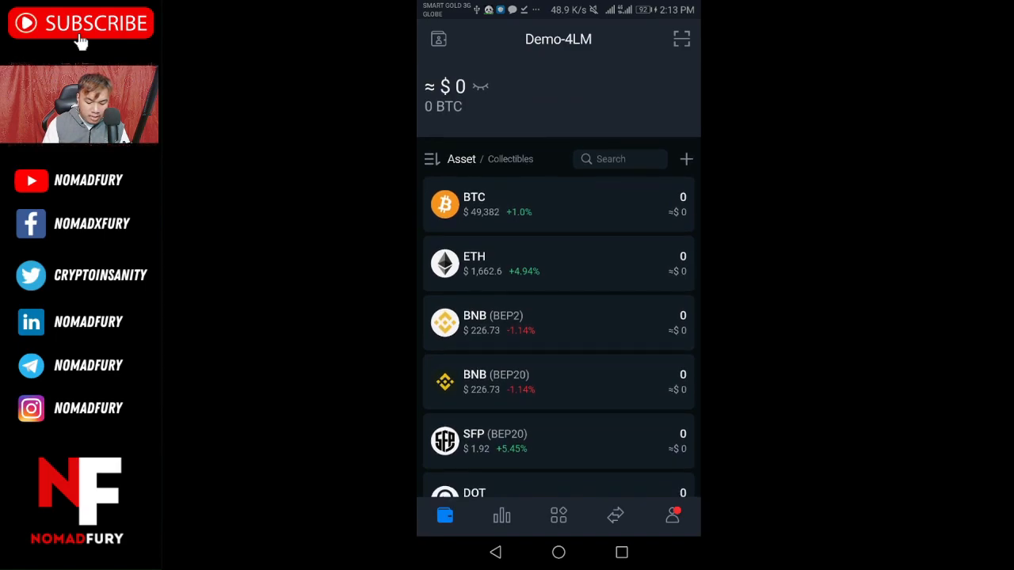
# Browse the Markets price list of cryptocurrencies against USDT
pyautogui.click(501, 516)
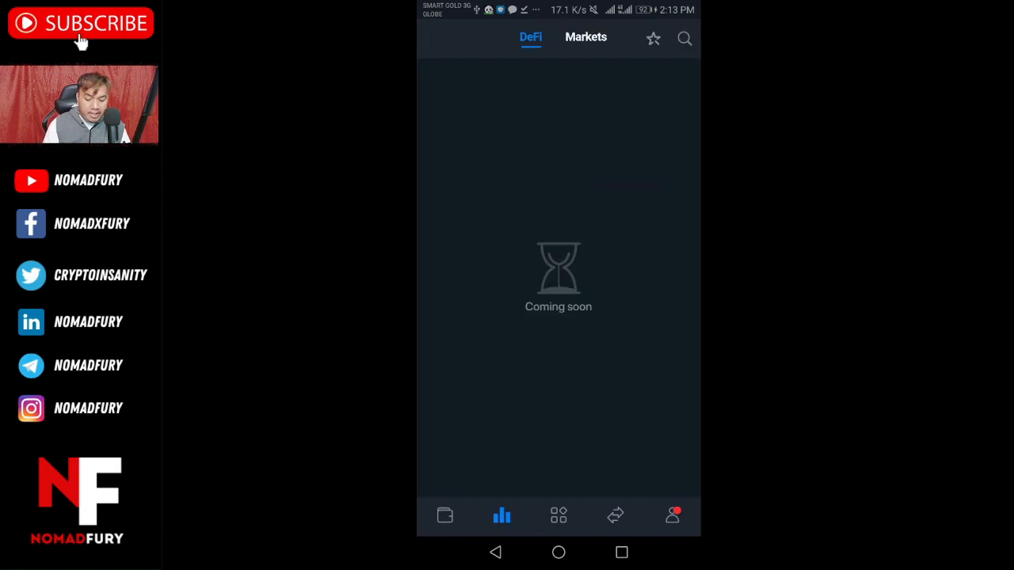
pyautogui.click(586, 38)
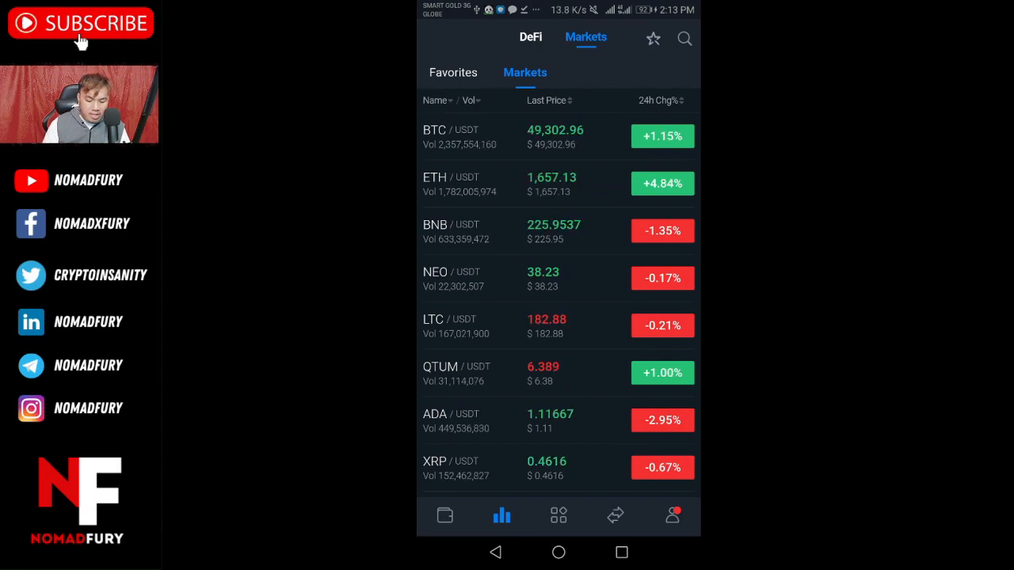
pyautogui.scroll(-3)
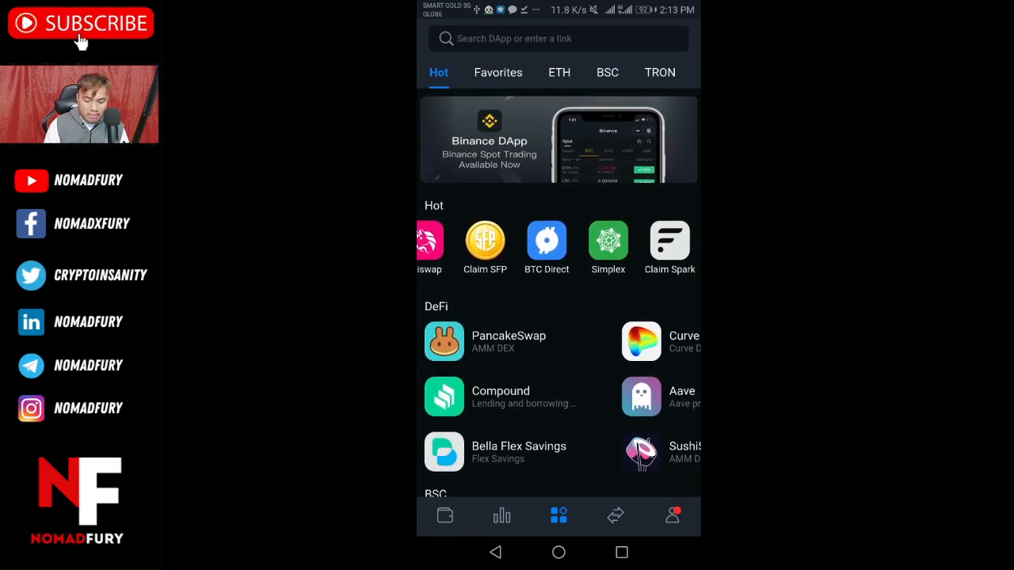
pyautogui.click(485, 241)
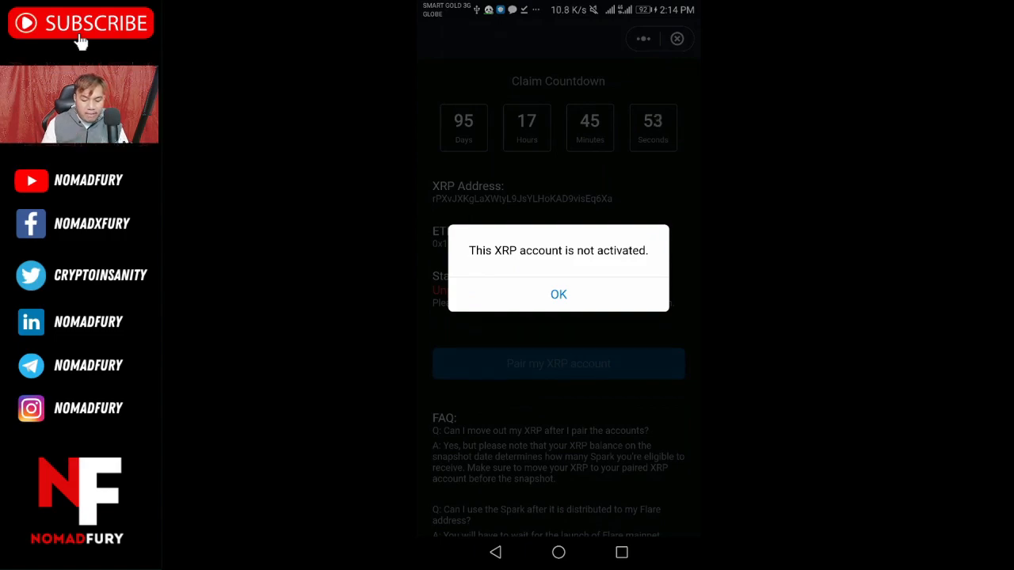
pyautogui.click(558, 293)
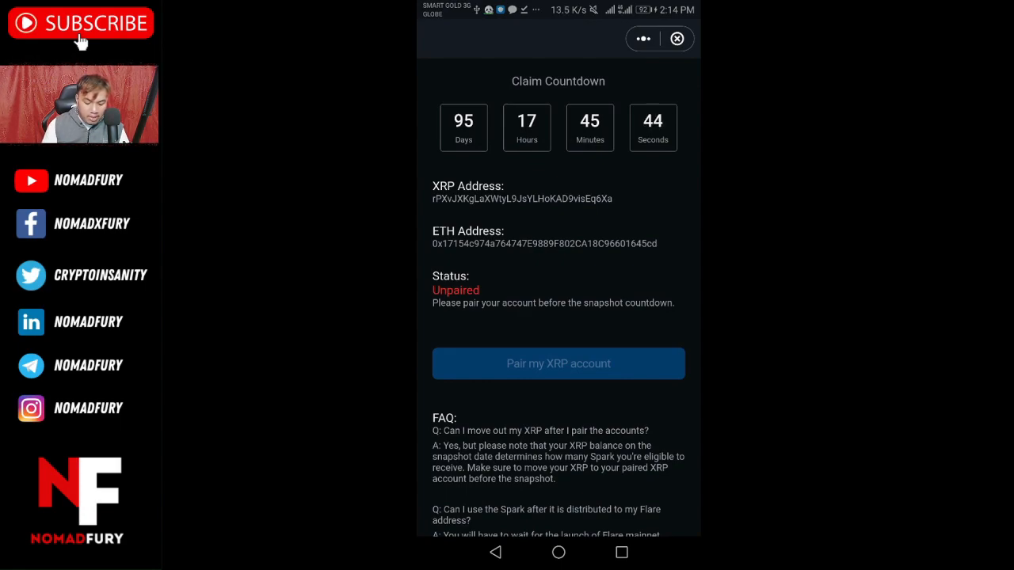
pyautogui.scroll(-3)
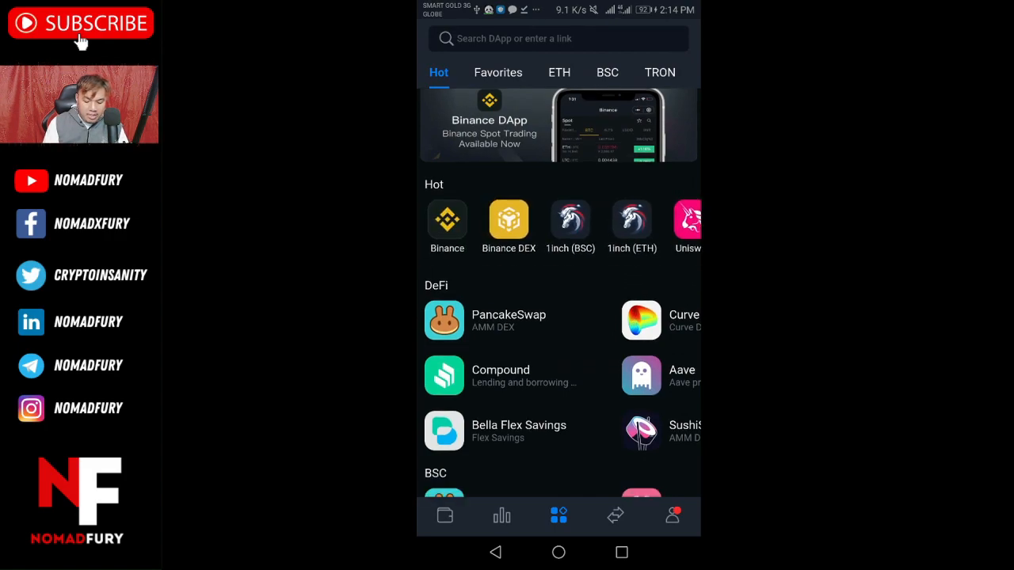
# Browse the DeFi, BSC and Tools DApps, then move to the BTC-to-USDT swap screen
pyautogui.scroll(-3)
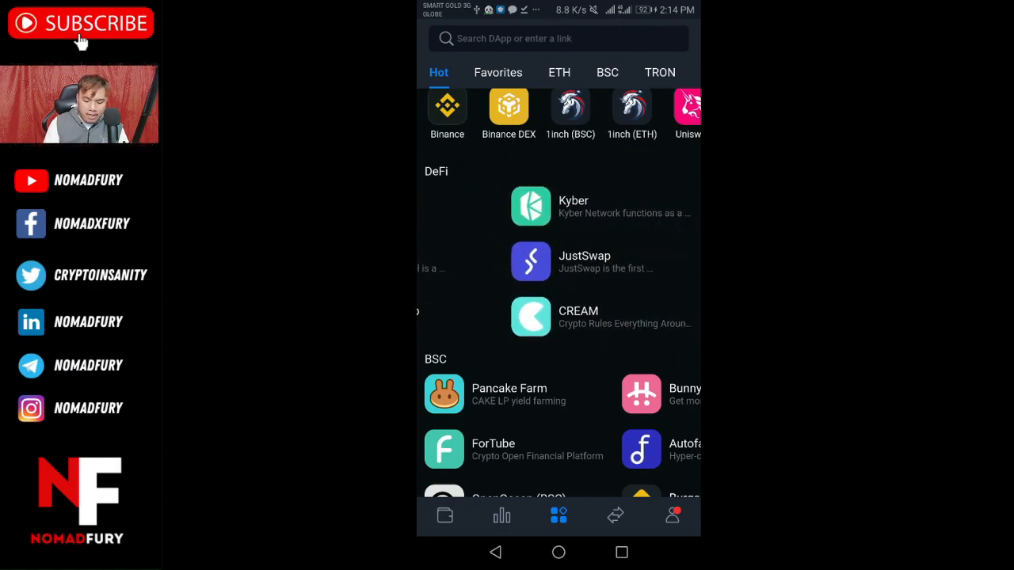
pyautogui.scroll(-3)
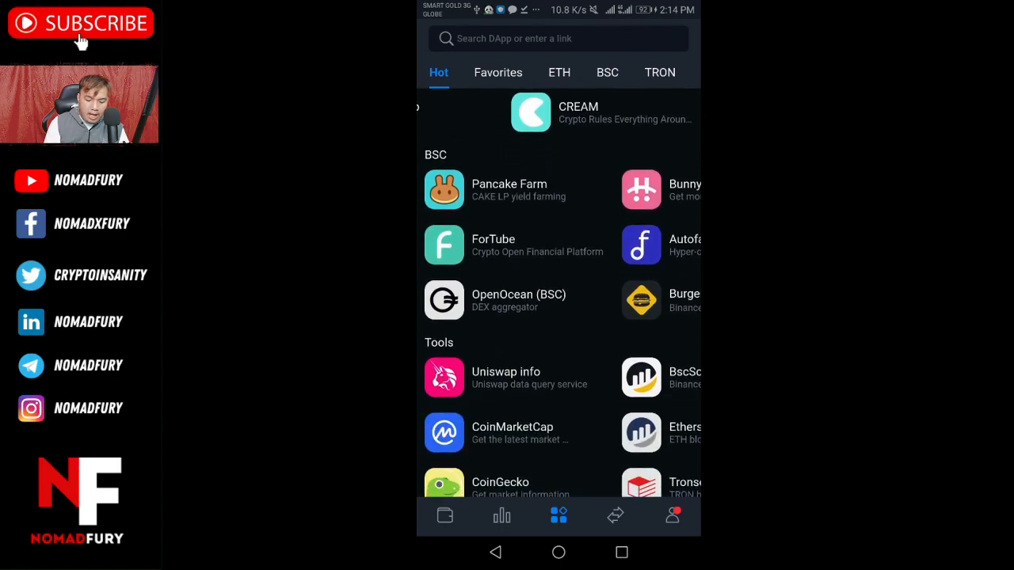
pyautogui.scroll(-3)
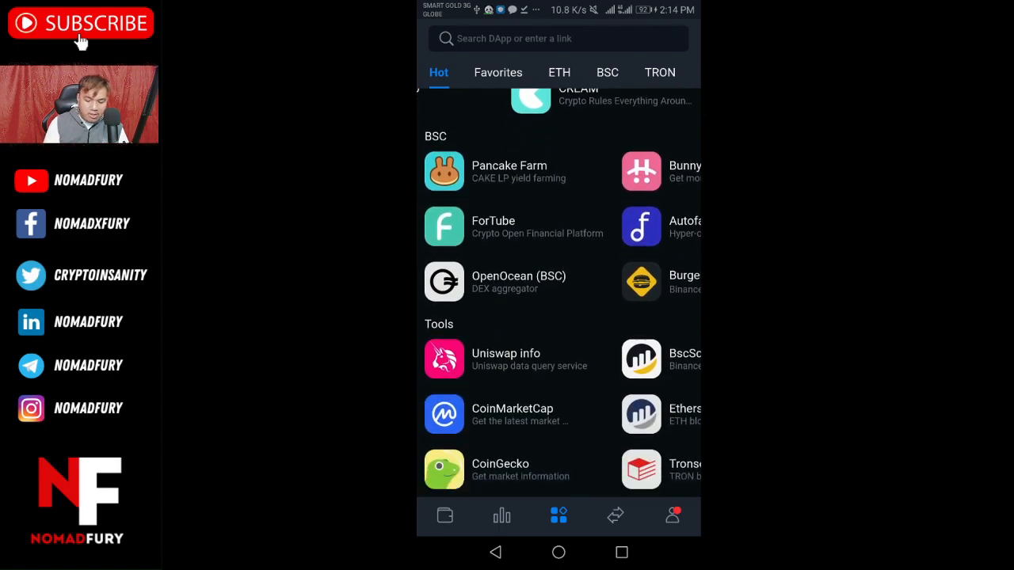
pyautogui.click(615, 517)
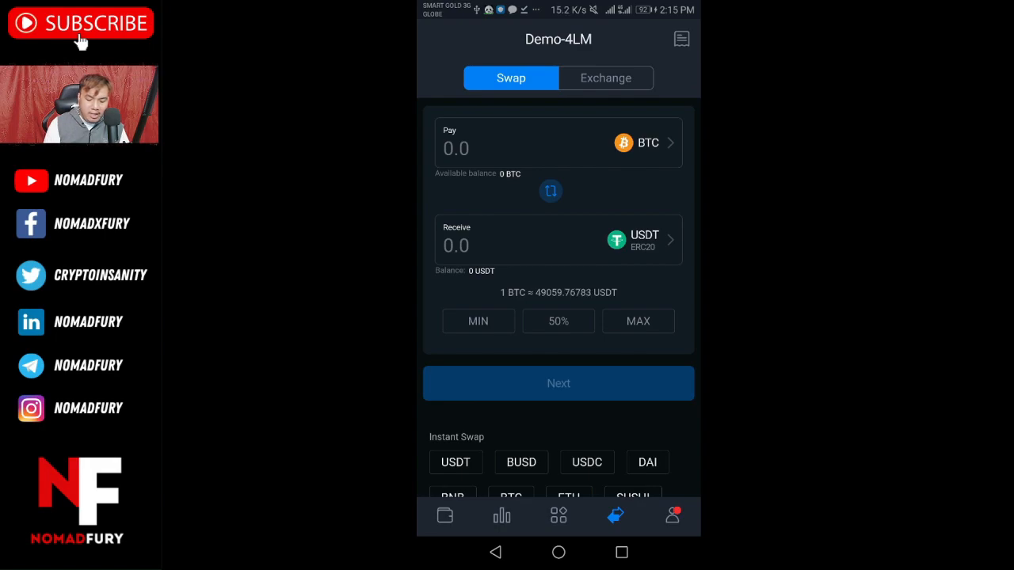
# Pay with ADA and enter 100 to get a BTC quote of about 0.0022592
pyautogui.click(550, 190)
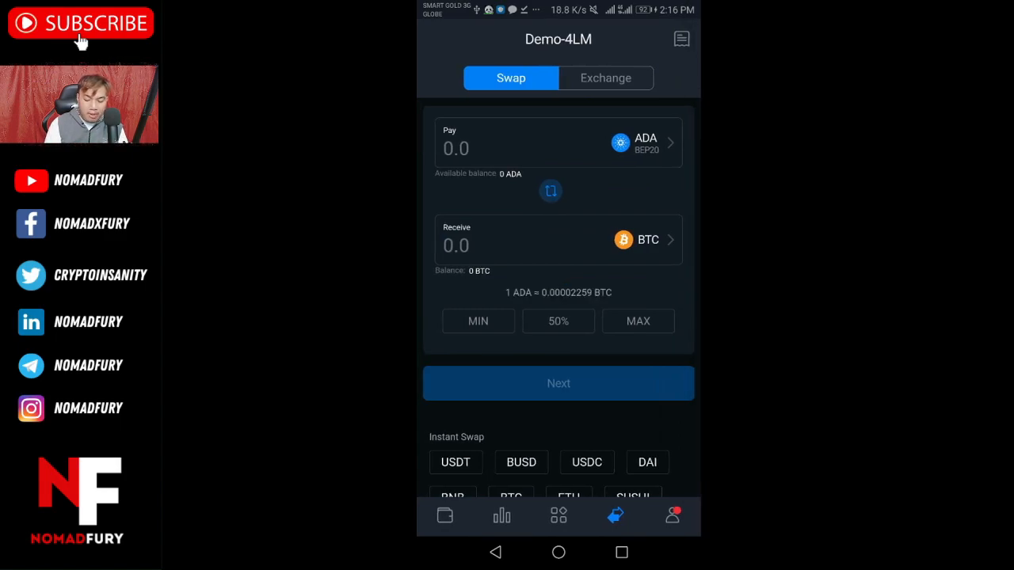
pyautogui.click(515, 149)
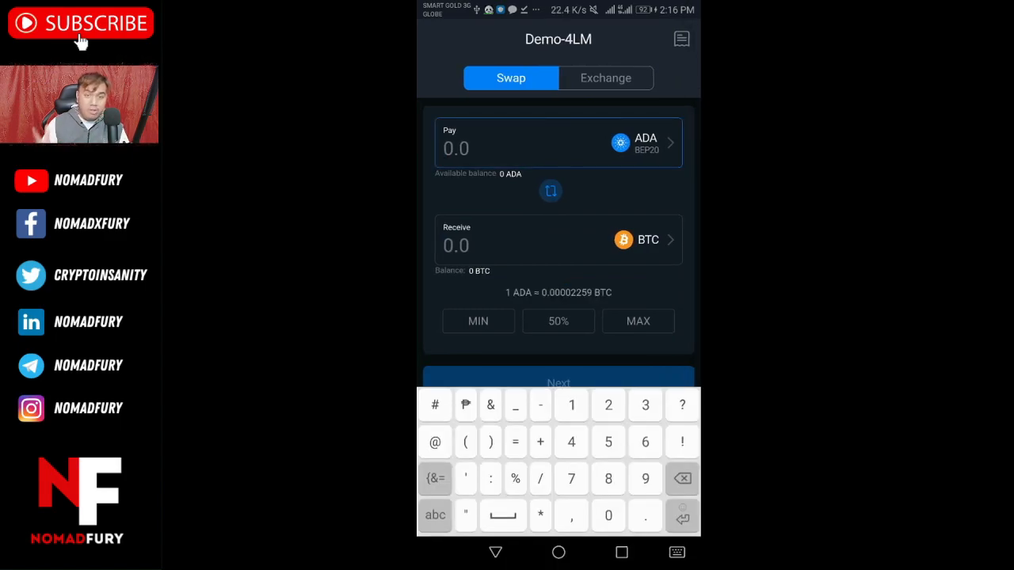
pyautogui.write('100')
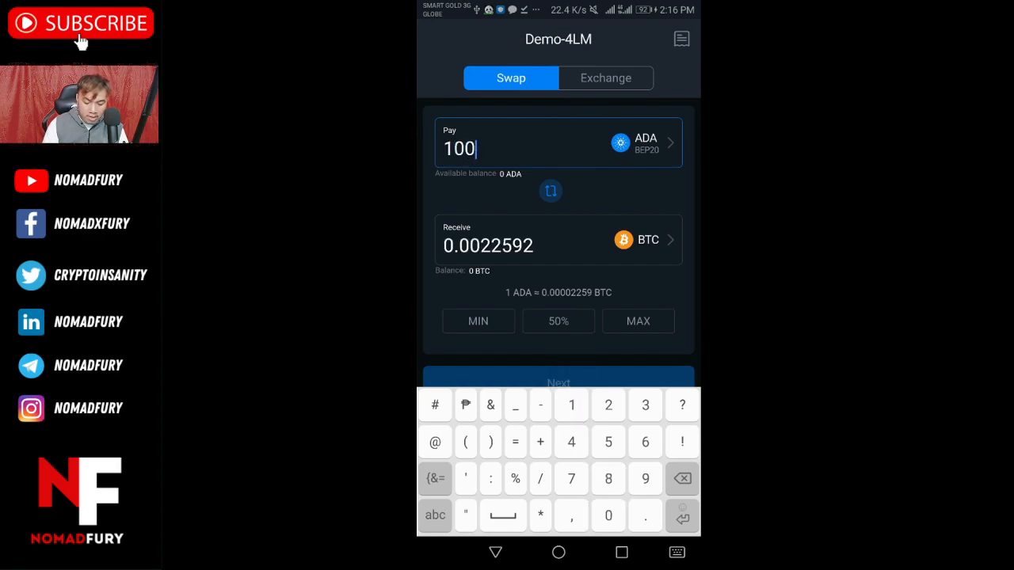
pyautogui.write('0')
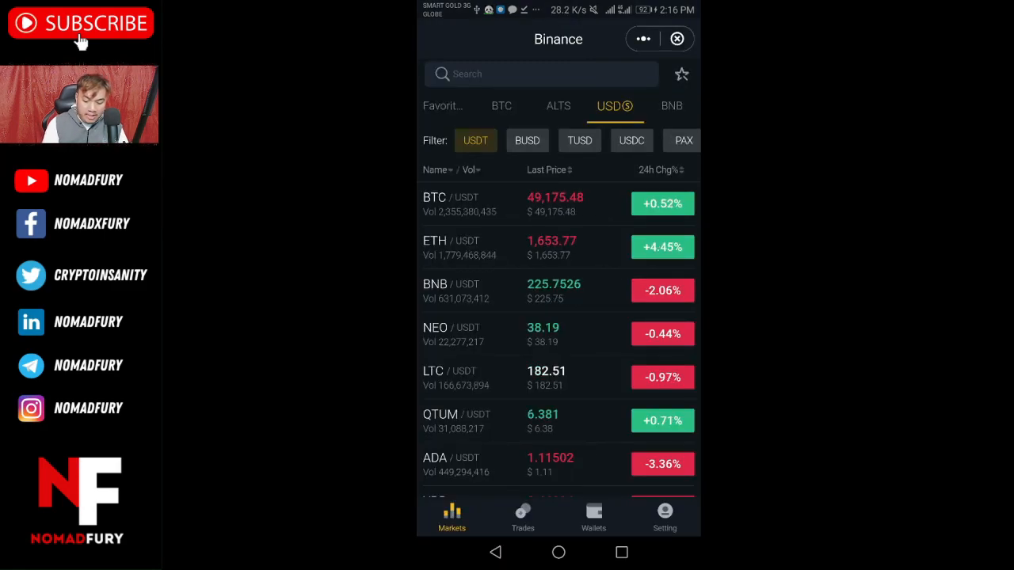
# Browse the Binance USDT markets list and begin the Binance exchange login
pyautogui.scroll(-3)
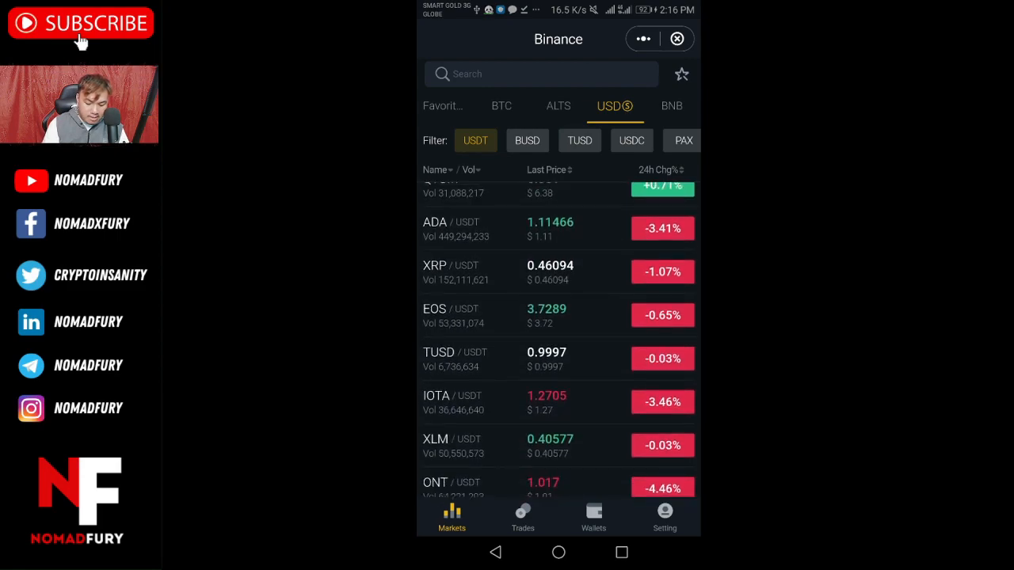
pyautogui.click(523, 517)
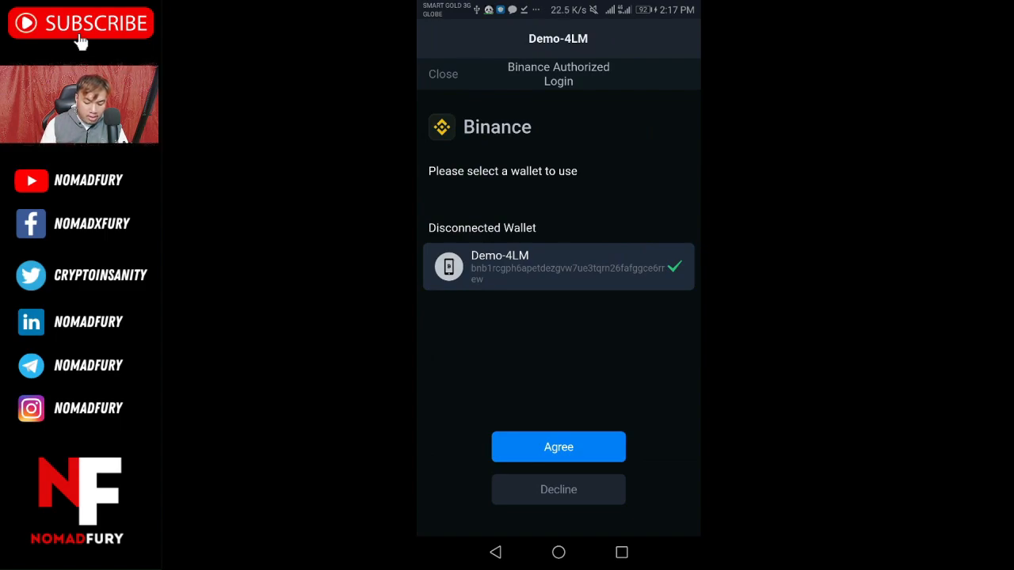
# Agree to the Binance authorized login with Demo-4LM and confirm the security password
pyautogui.click(558, 447)
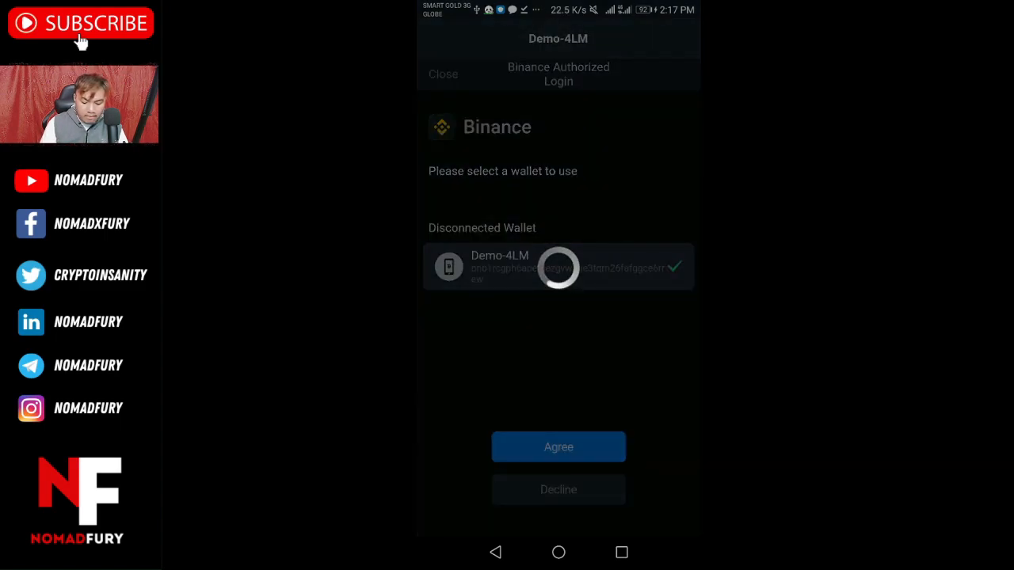
pyautogui.click(558, 447)
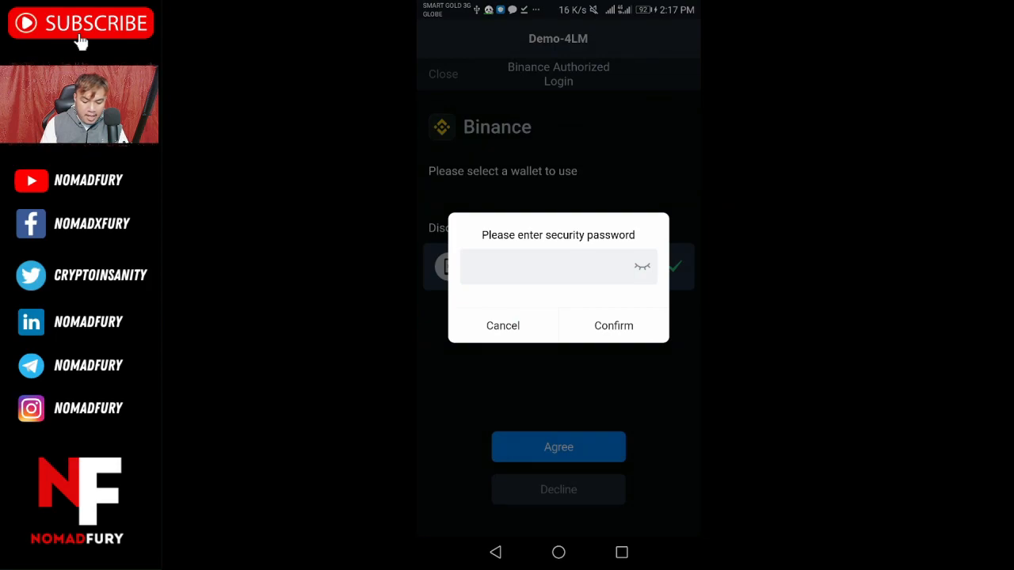
pyautogui.click(555, 267)
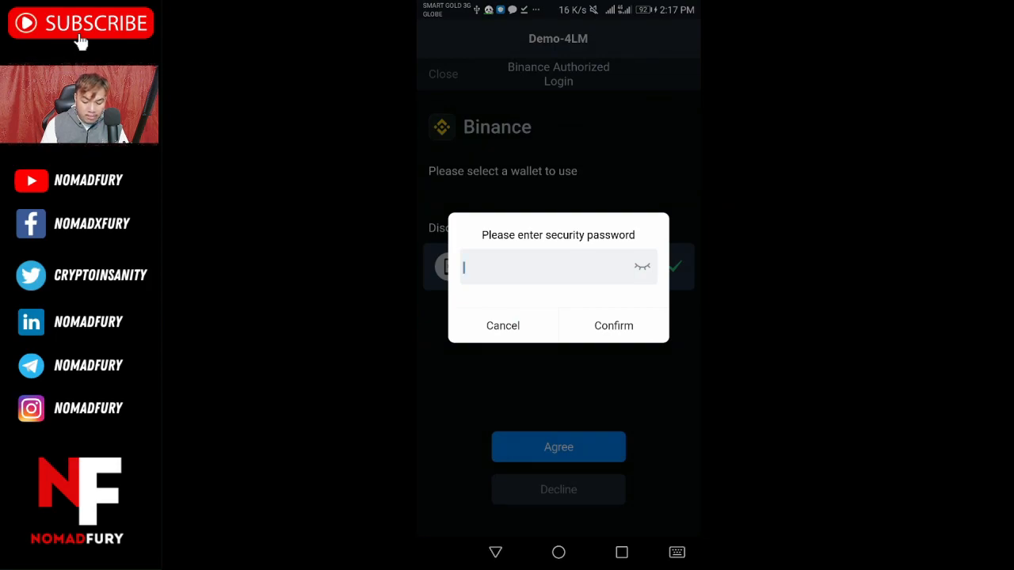
pyautogui.click(613, 326)
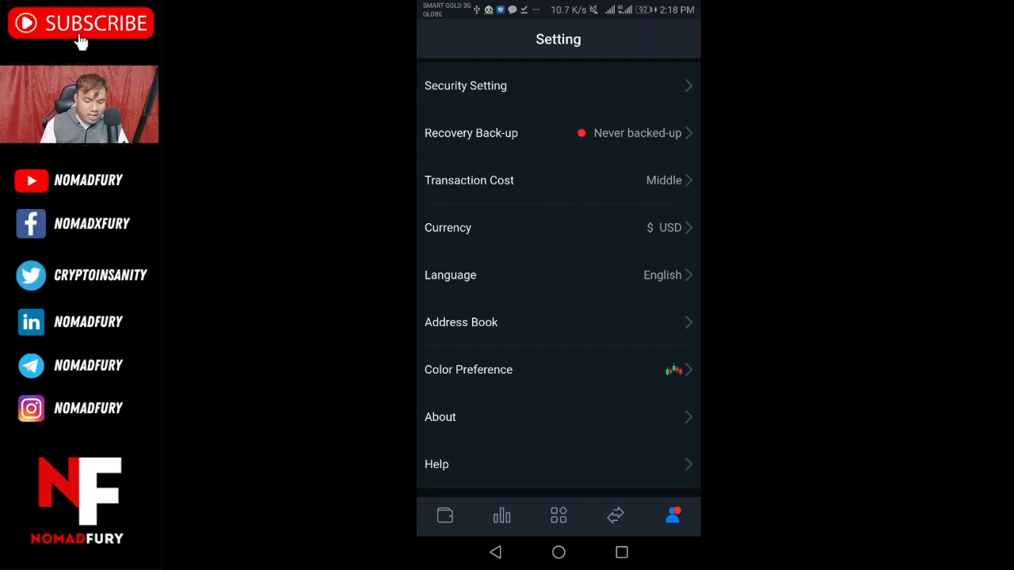
# Return from Settings to the Demo-4LM wallet asset list
pyautogui.click(444, 517)
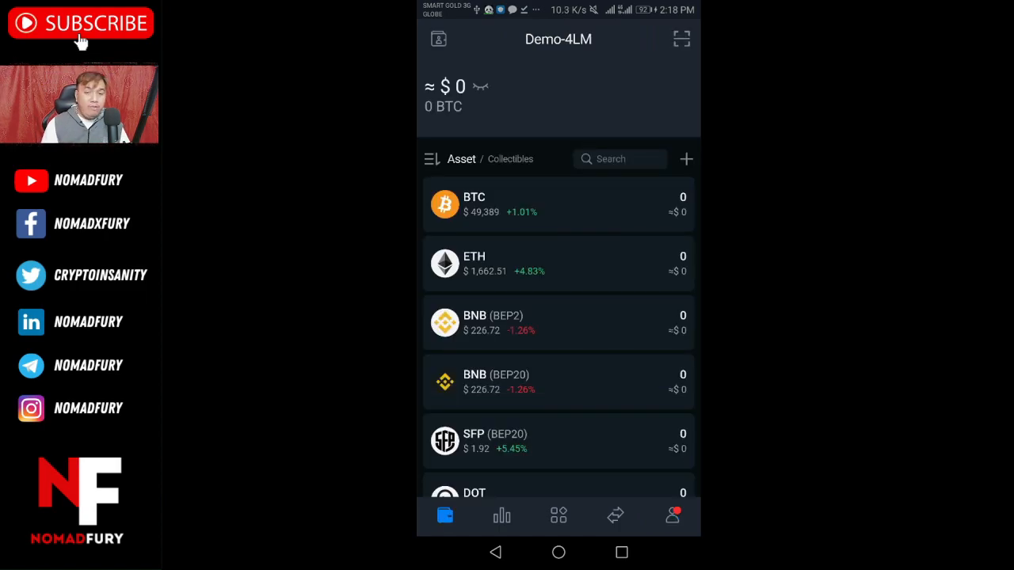